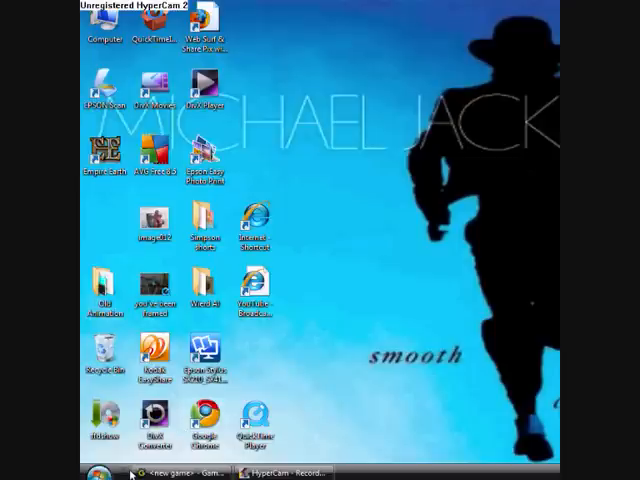
mouse_move(130, 472)
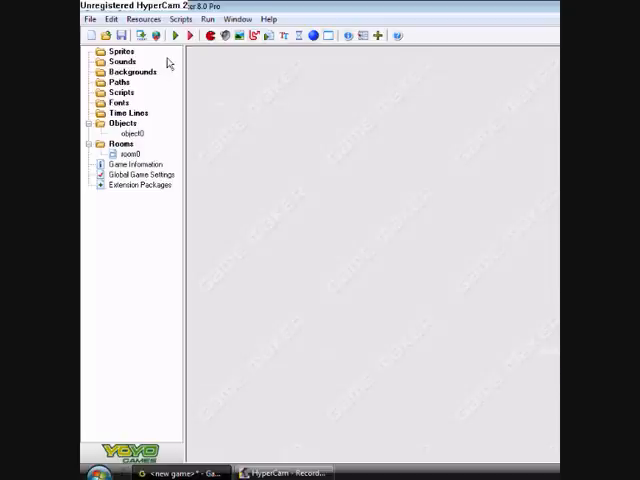
Restore the new Game Maker project window with its object and room resources.
click(175, 35)
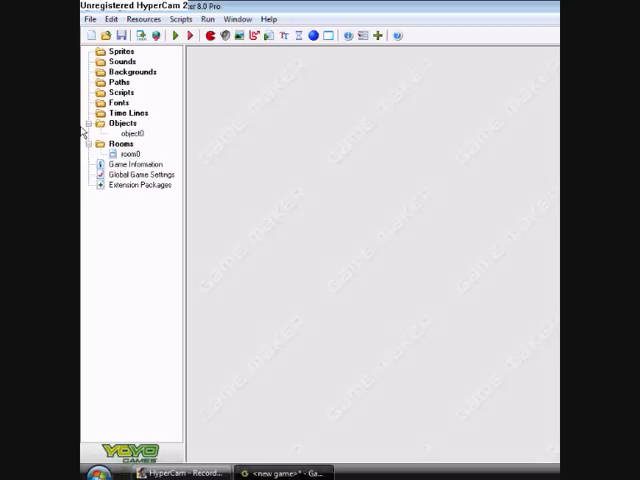
mouse_move(538, 40)
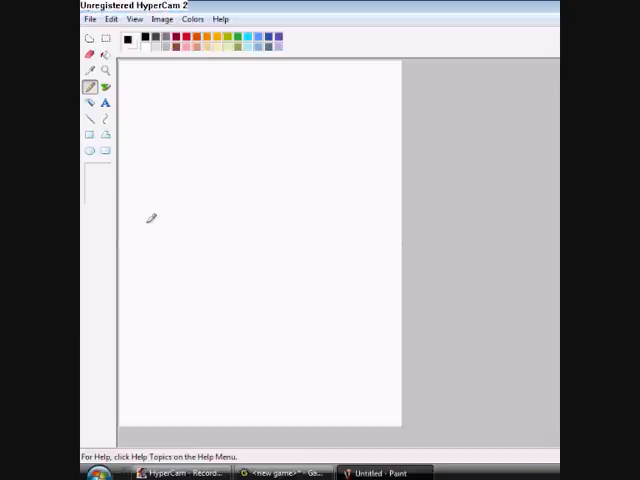
mouse_move(265, 413)
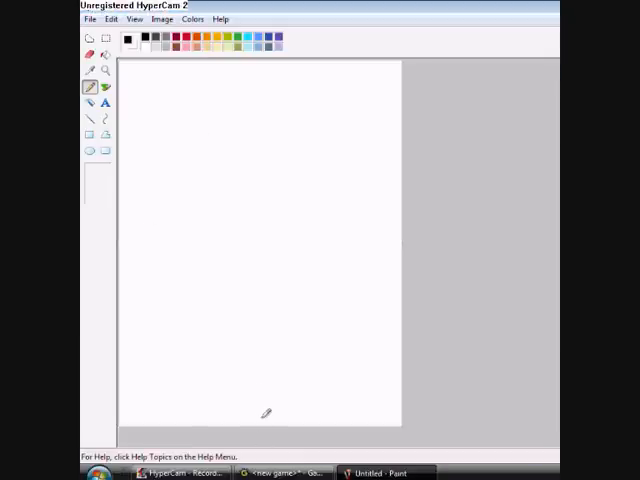
mouse_move(270, 418)
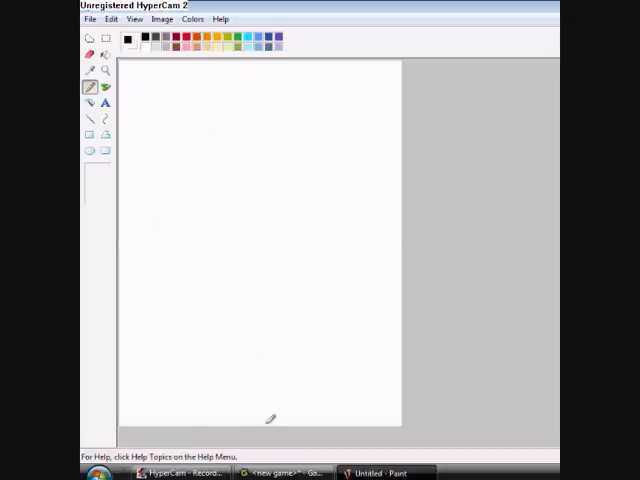
mouse_move(266, 420)
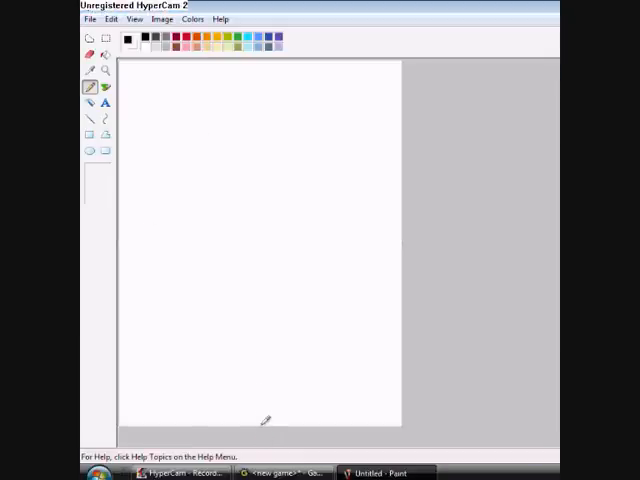
mouse_move(255, 393)
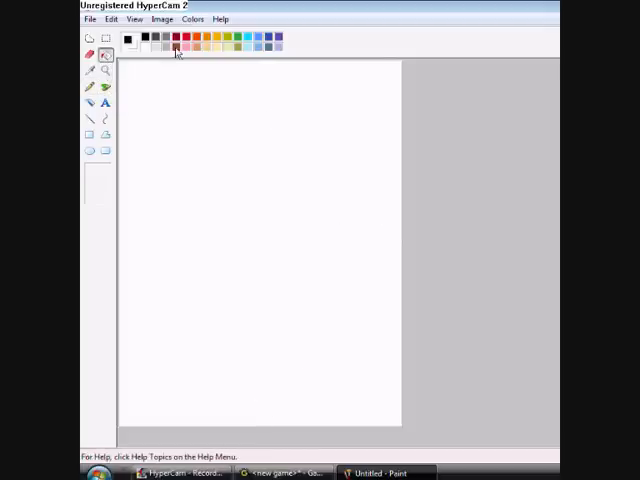
mouse_move(248, 49)
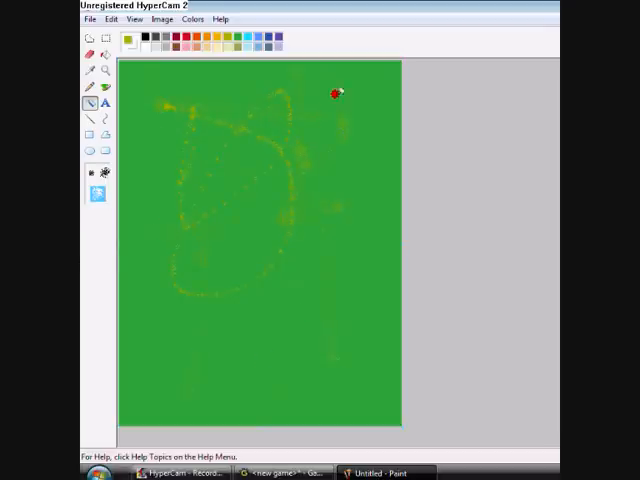
mouse_move(163, 341)
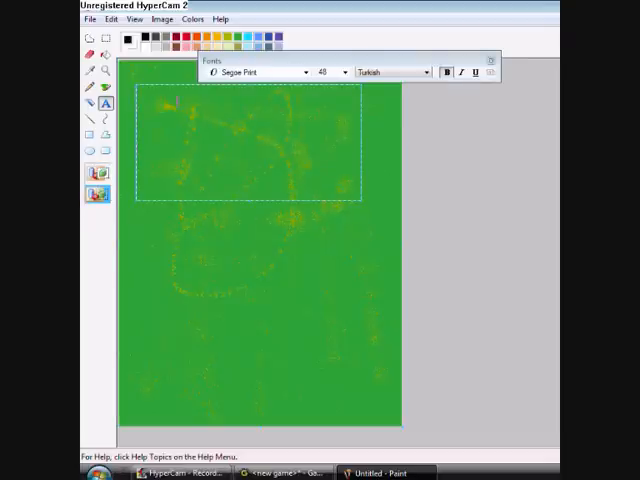
Write 'Loading be patient' in black Segoe Print 48 on the green canvas.
text(L)
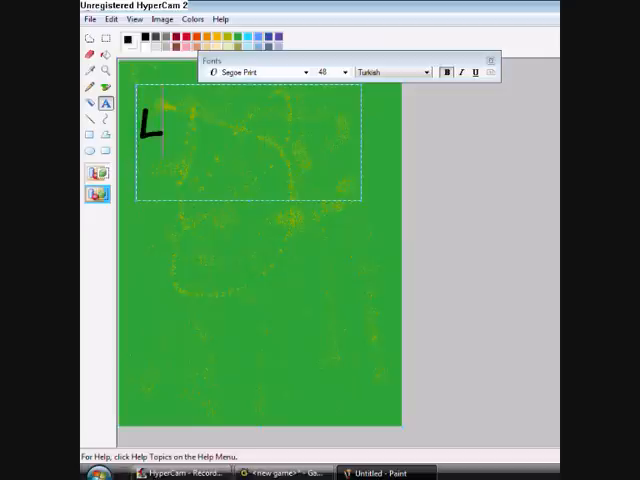
text(oa)
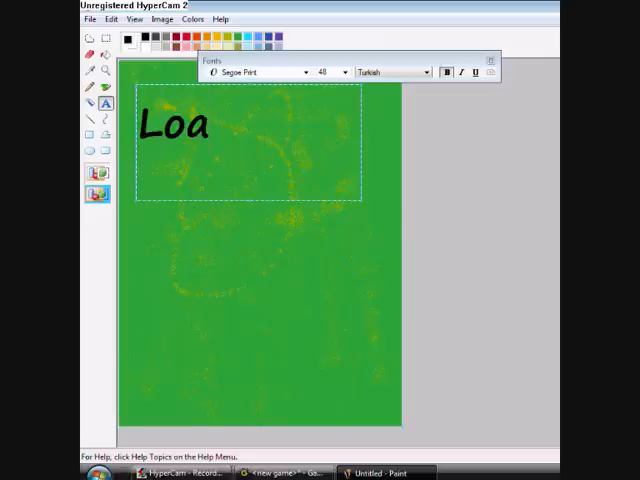
text(ding)
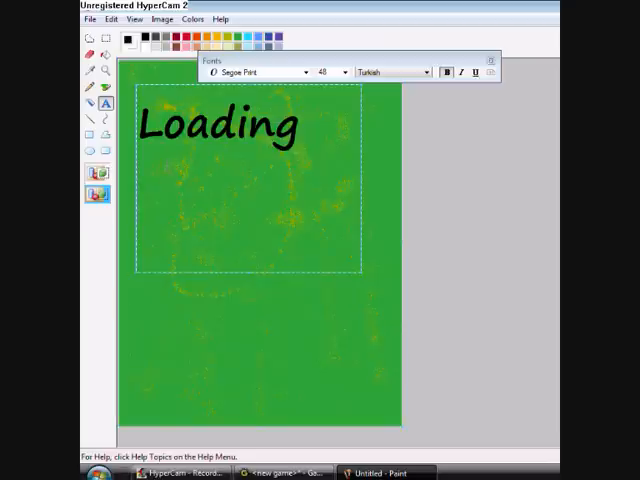
text(be pa)
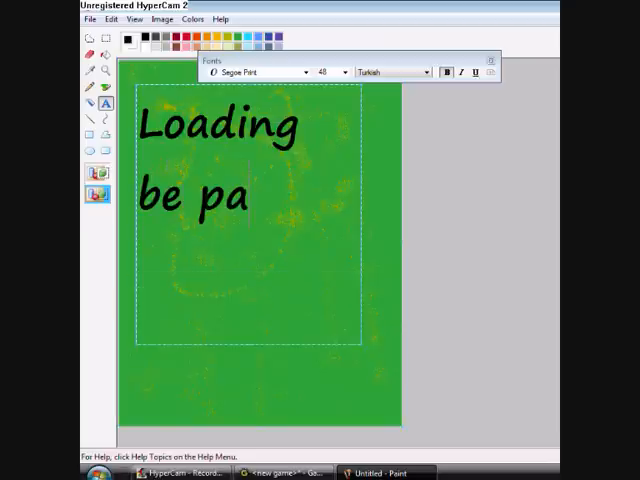
text(tien)
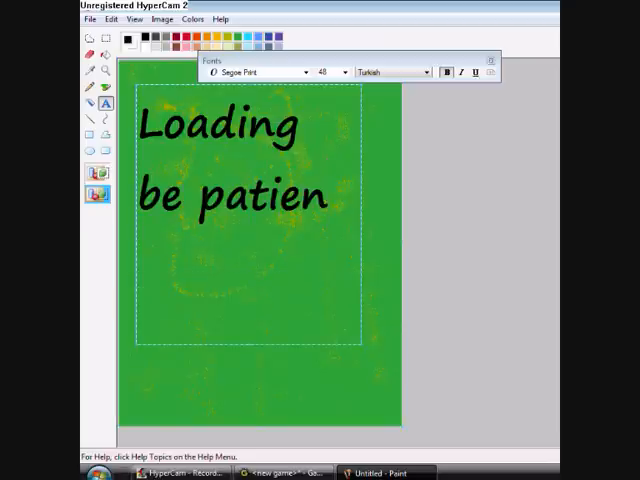
text(t)
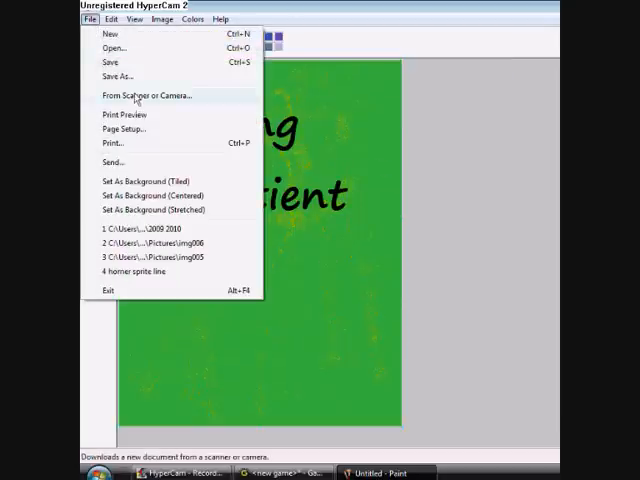
Save the green text picture as a 24-bit bitmap named 'loading'.
click(116, 76)
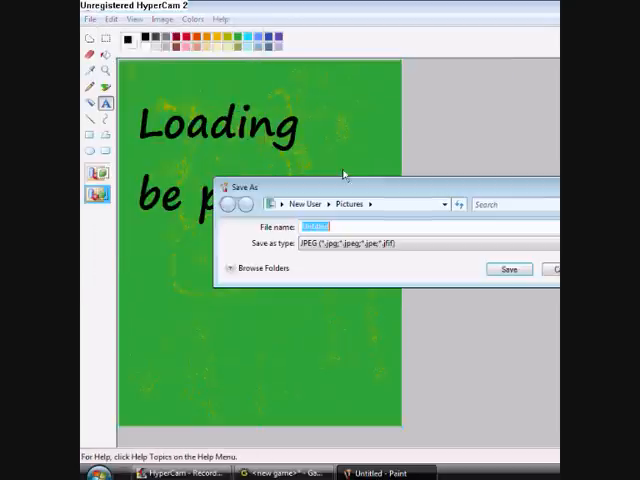
text(loading)
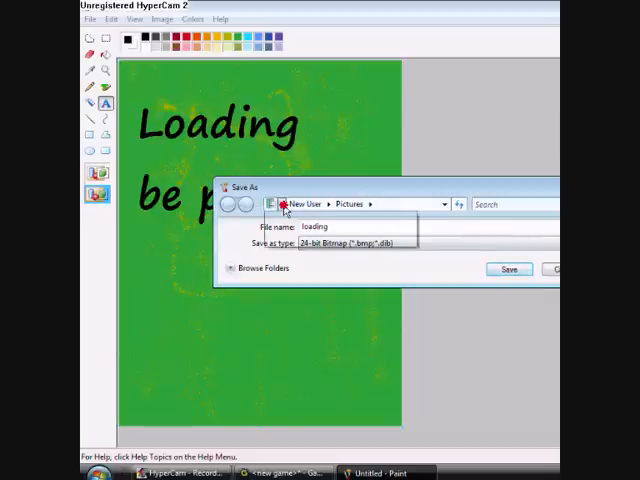
click(509, 269)
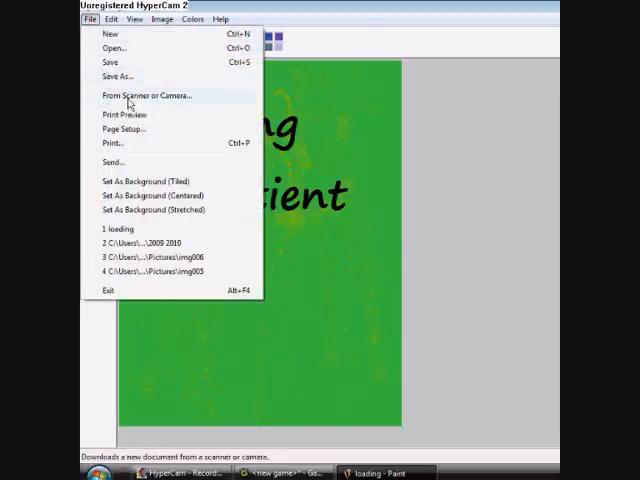
Start a new image, shrink it to a thin strip, and outline a bar inside it.
click(105, 33)
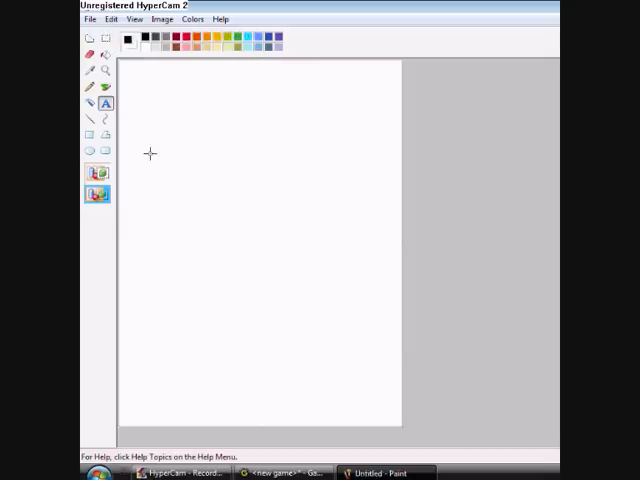
mouse_move(256, 424)
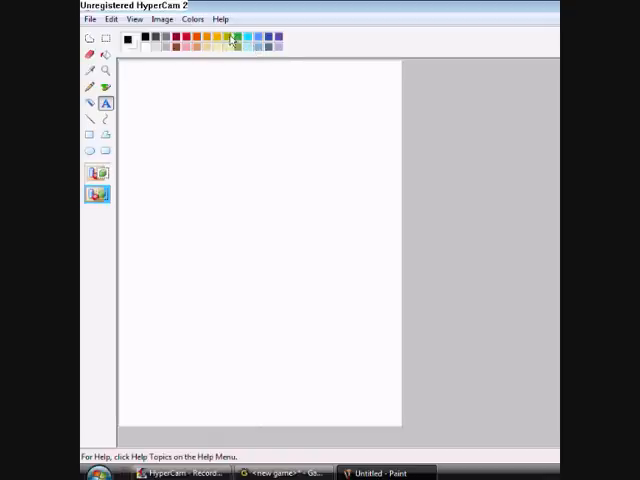
mouse_move(242, 60)
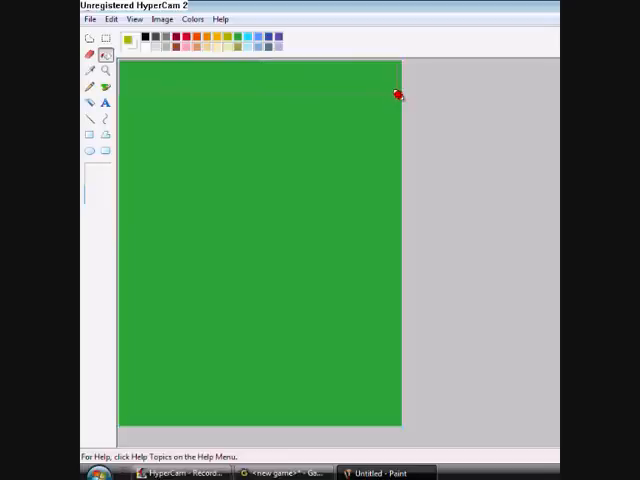
drag(400, 420, 400, 87)
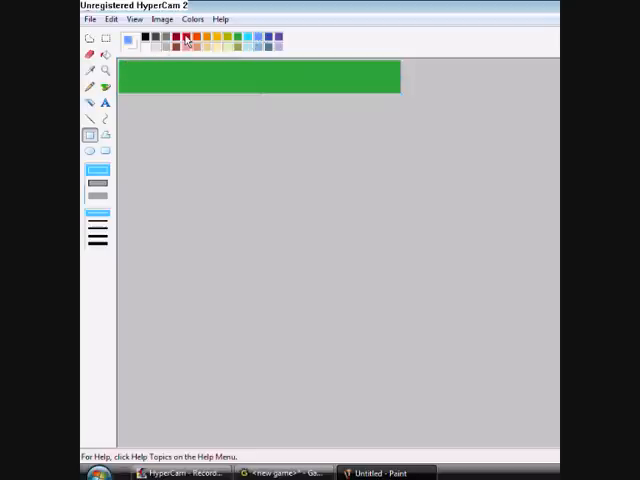
drag(125, 68, 240, 88)
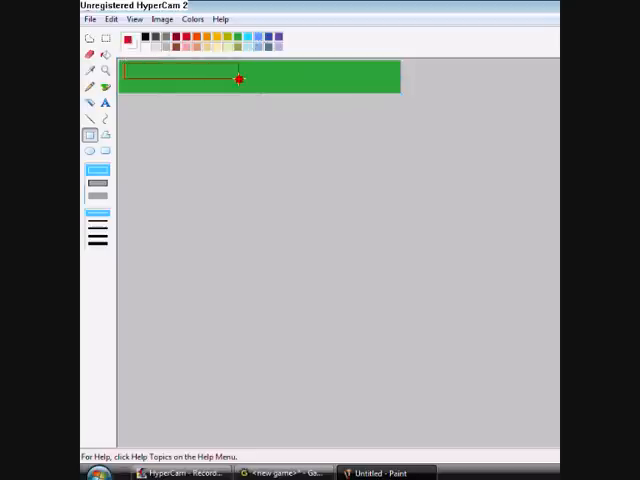
drag(238, 78, 390, 86)
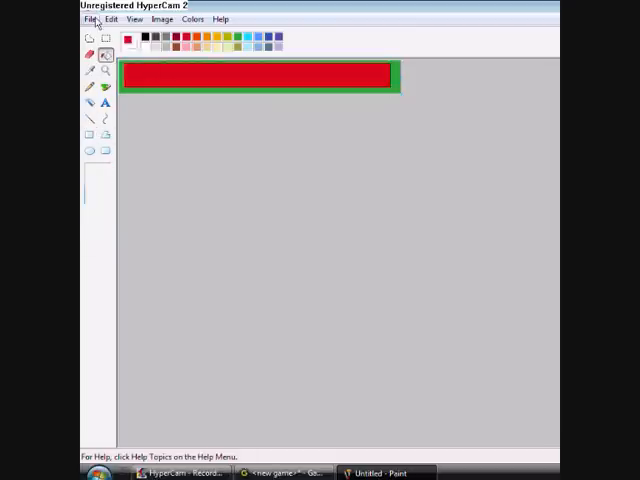
Save the progress-bar strip to the Desktop as 24-bit bitmap 'loadingpercentage'.
click(91, 18)
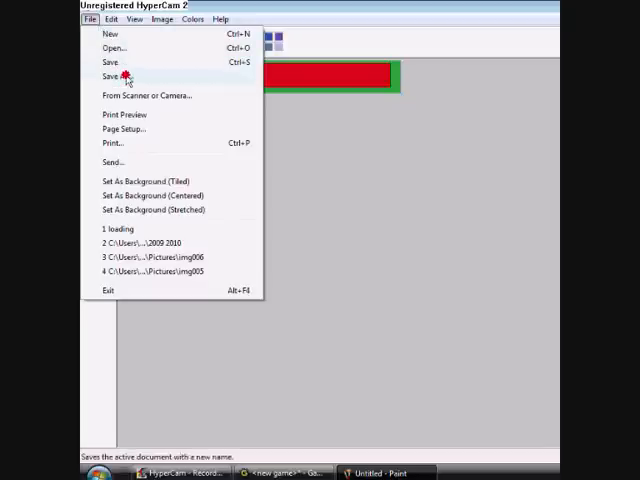
click(116, 76)
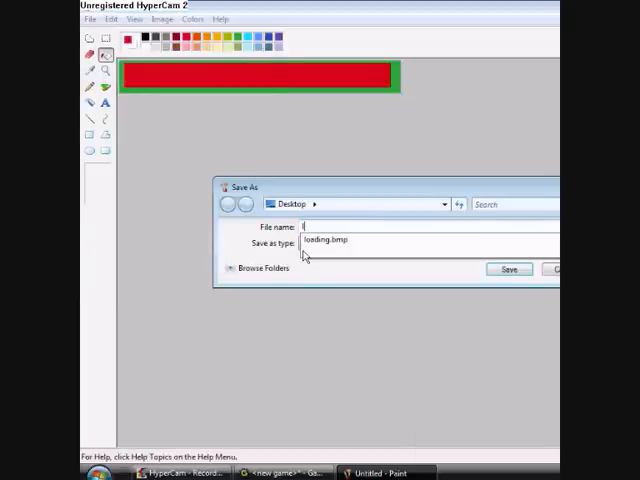
text(loadingpercentaf)
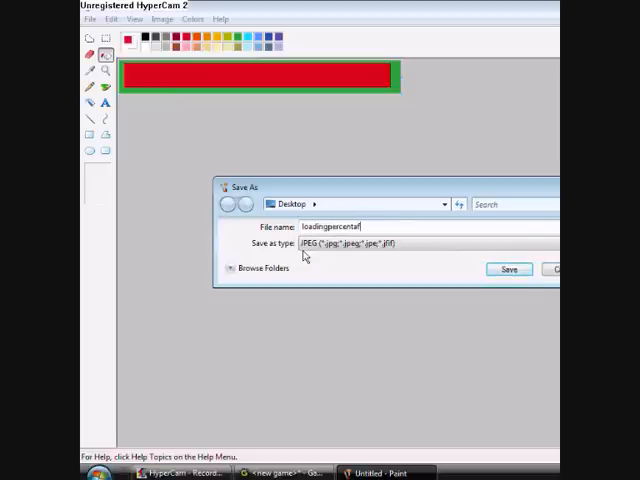
text(ge)
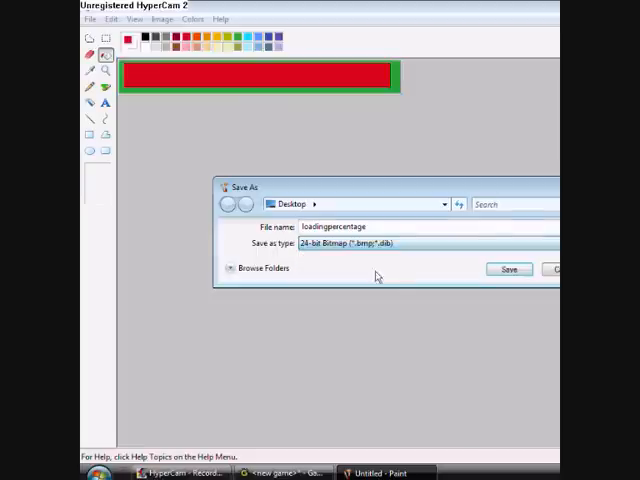
click(509, 269)
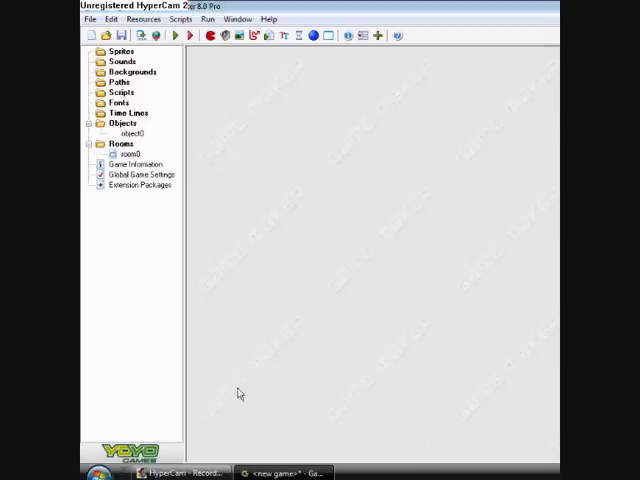
In Global Game Settings' Loading tab, enable 'Show your own image while loading'.
click(140, 174)
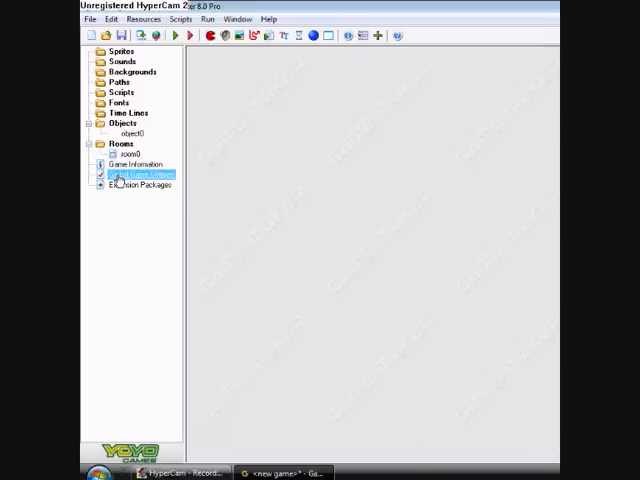
double_click(135, 174)
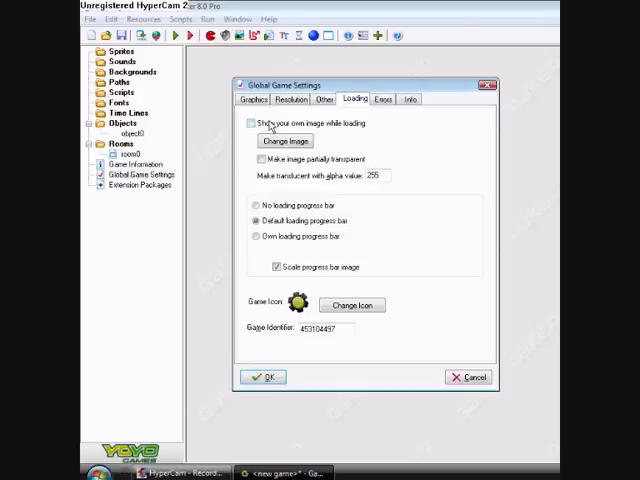
click(250, 123)
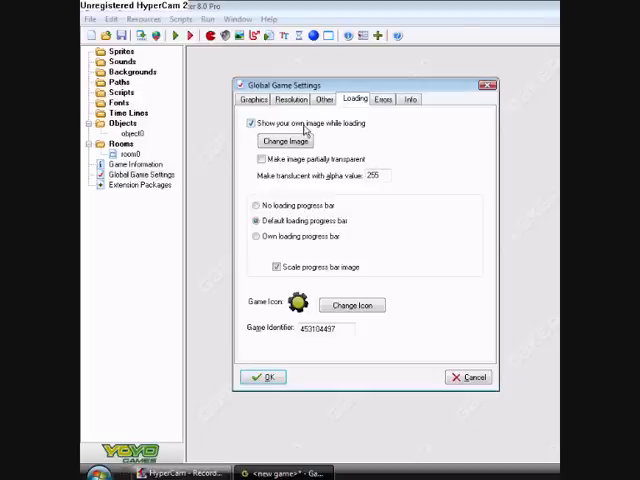
click(282, 140)
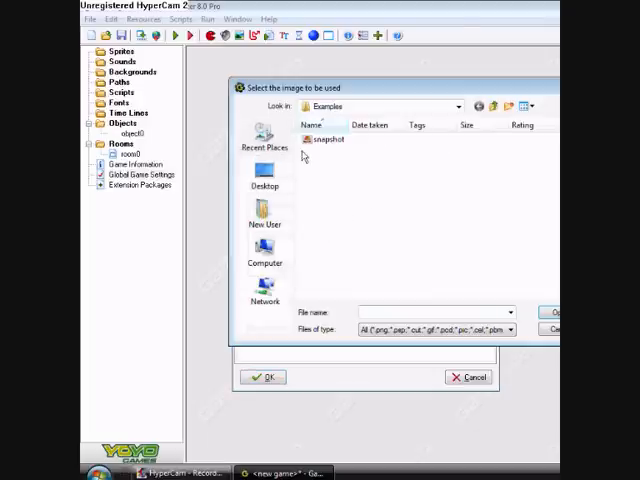
Pick the green 'loading' picture from the Desktop as the loading image.
click(325, 140)
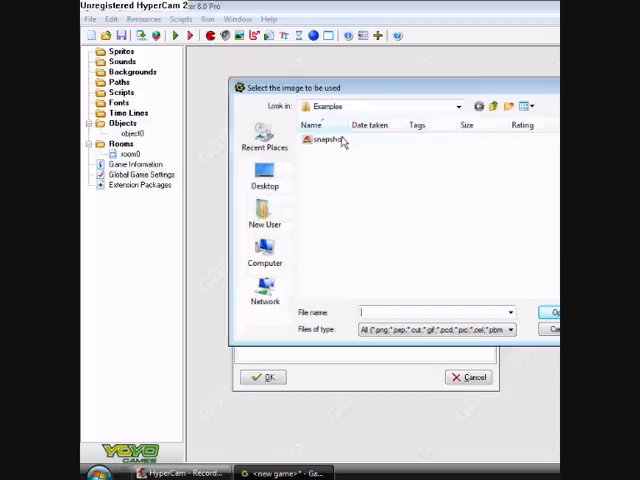
click(264, 177)
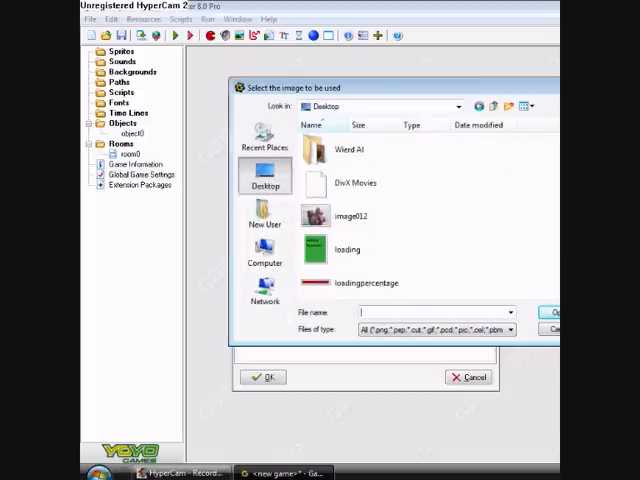
click(347, 249)
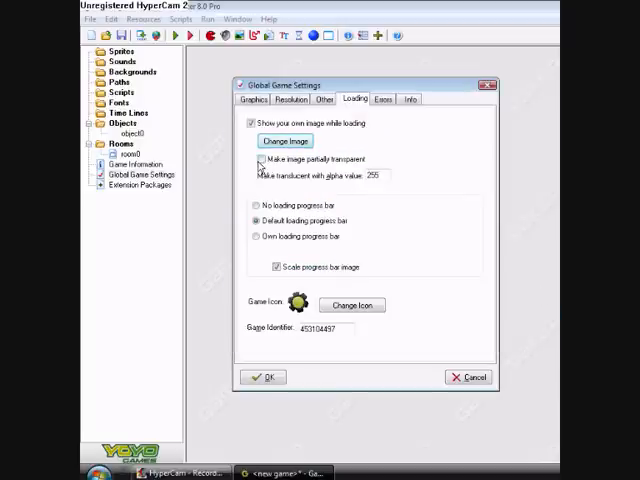
Toggle the loading image's transparency option and select 'Own loading progress bar'.
click(256, 159)
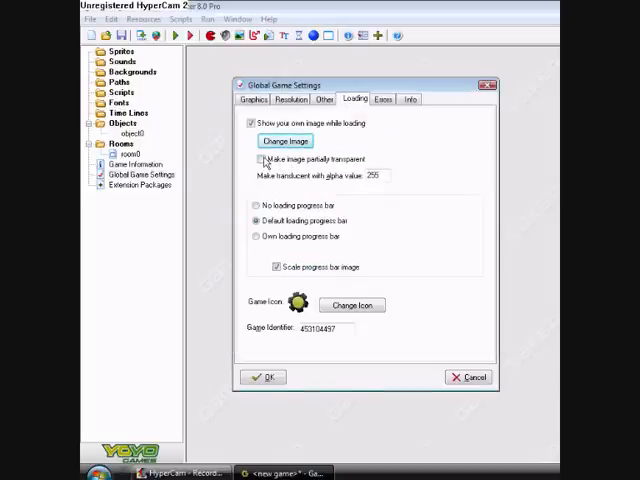
click(257, 159)
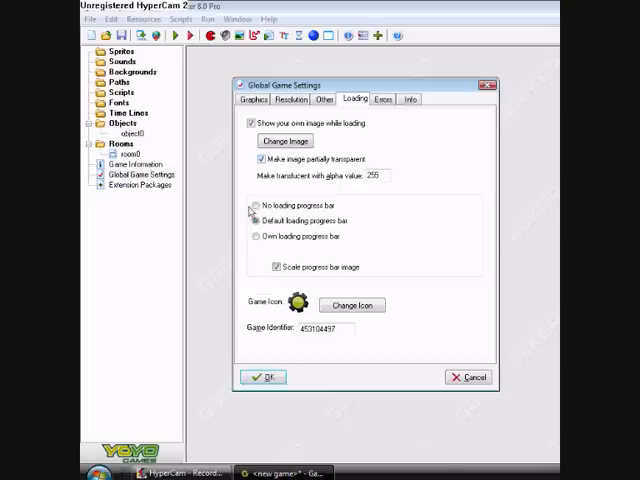
click(256, 221)
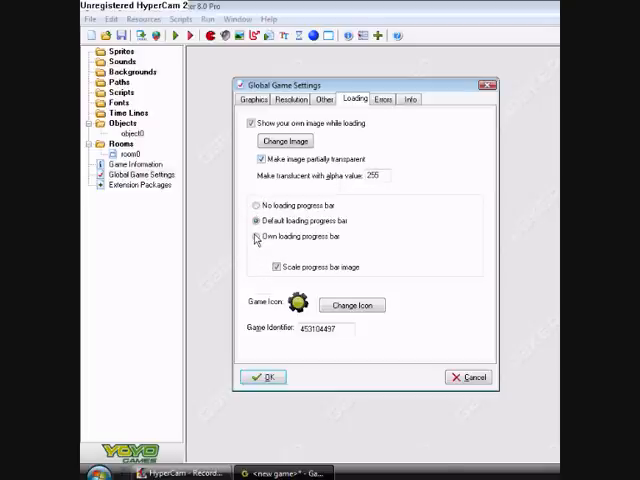
click(261, 158)
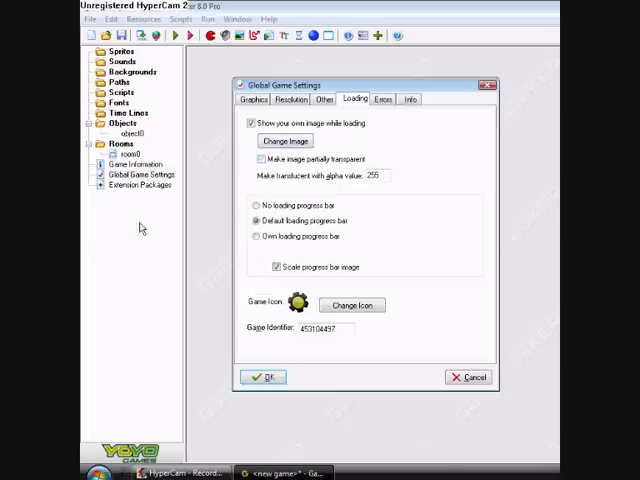
mouse_move(323, 243)
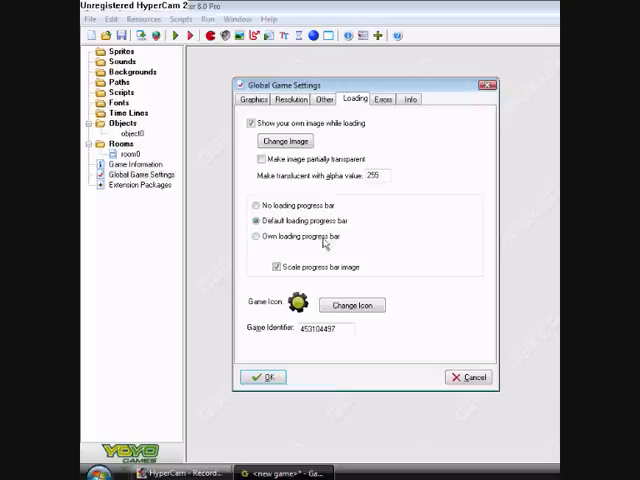
click(256, 237)
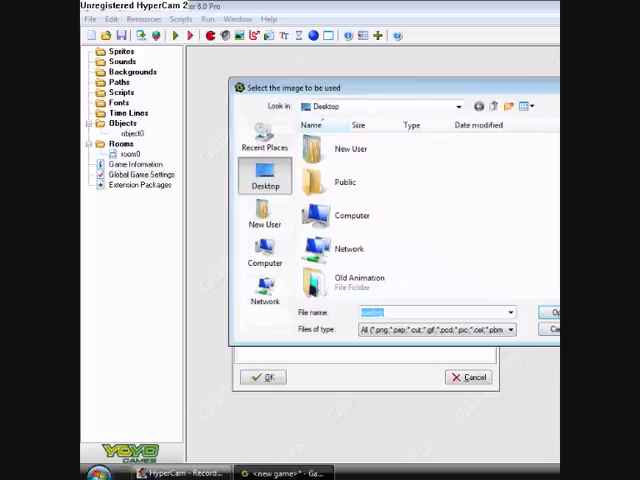
Close the loading settings and launch a test run of the game.
scroll(down, 3)
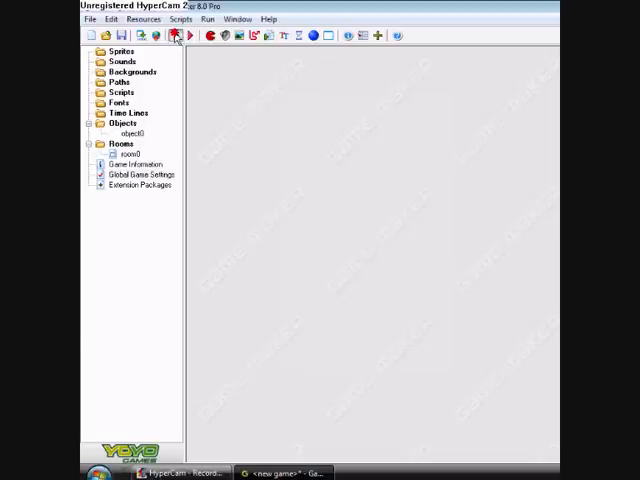
click(175, 35)
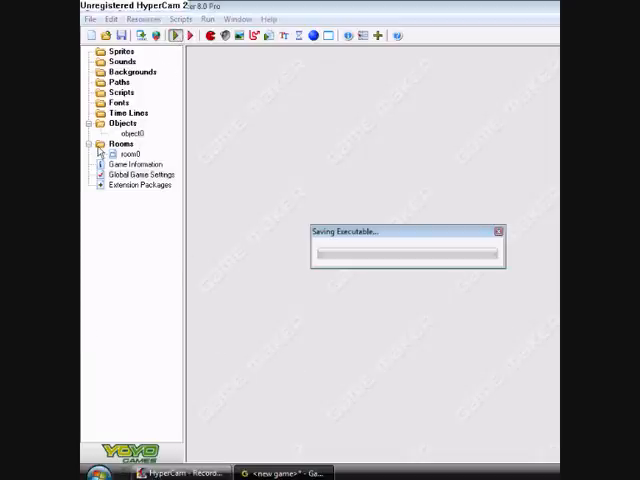